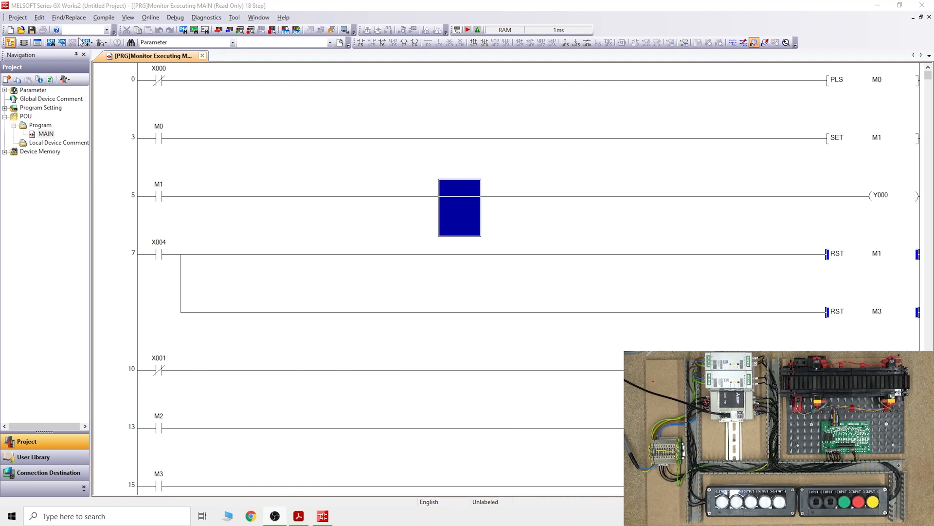
# - Open the saved 'Puls program' project, declining to save the current untitled project
pyautogui.click(68, 17)
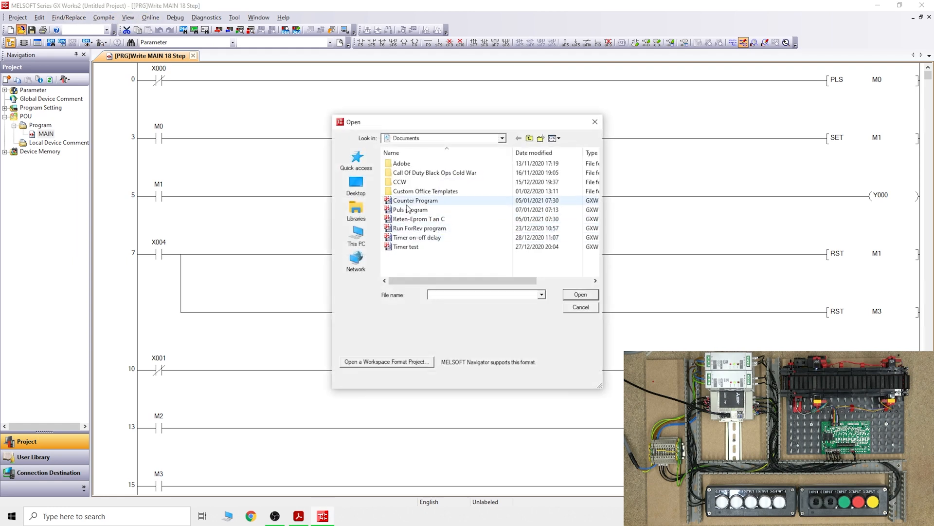
pyautogui.click(410, 209)
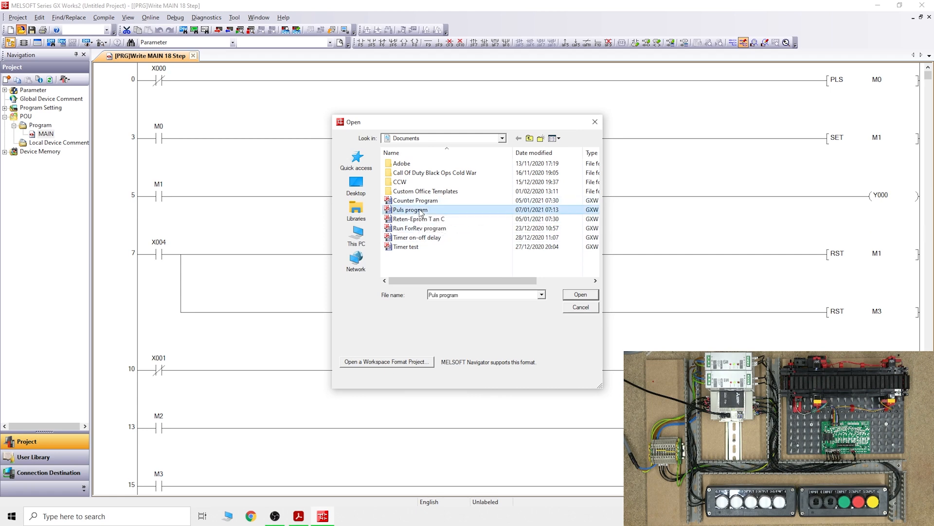
pyautogui.click(579, 294)
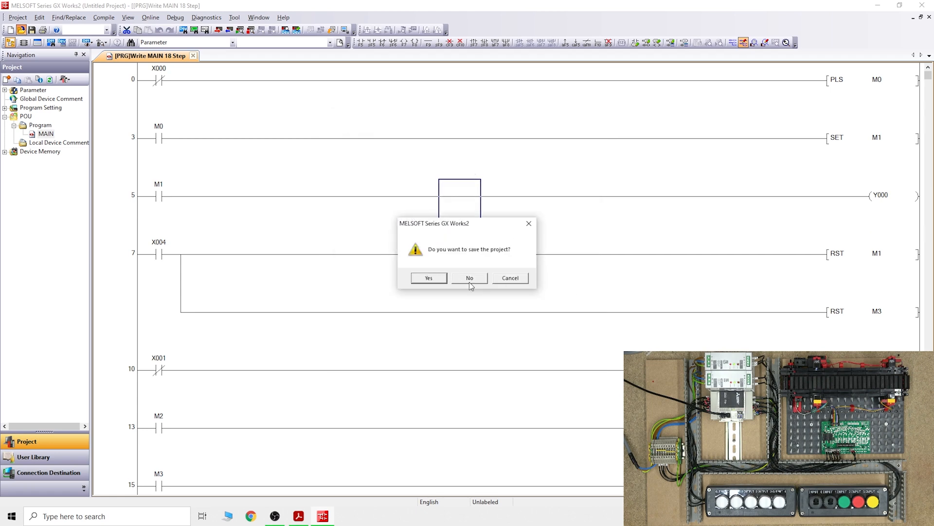
pyautogui.click(469, 278)
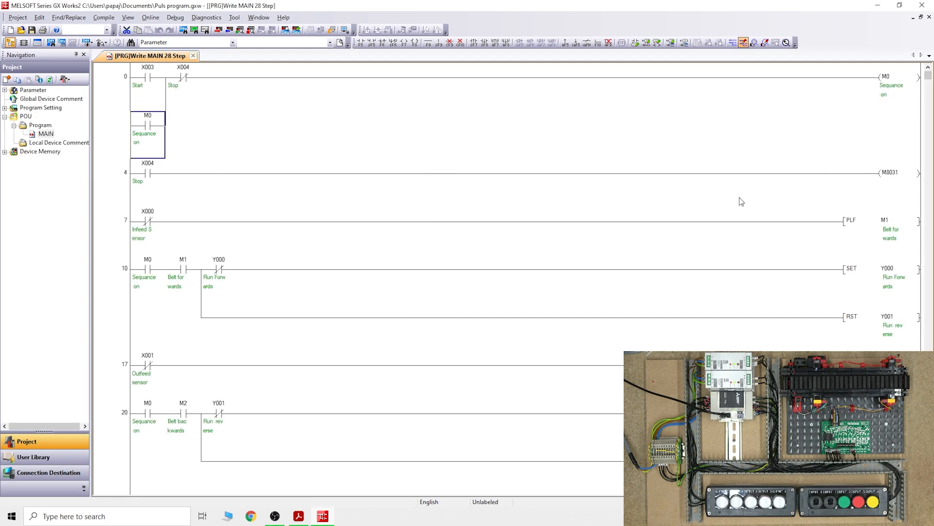
pyautogui.scroll(-3)
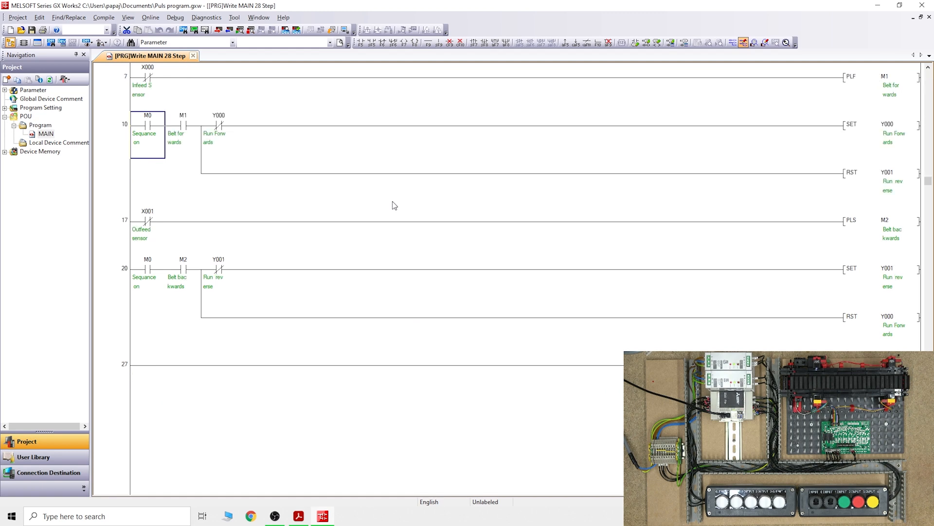
pyautogui.scroll(3)
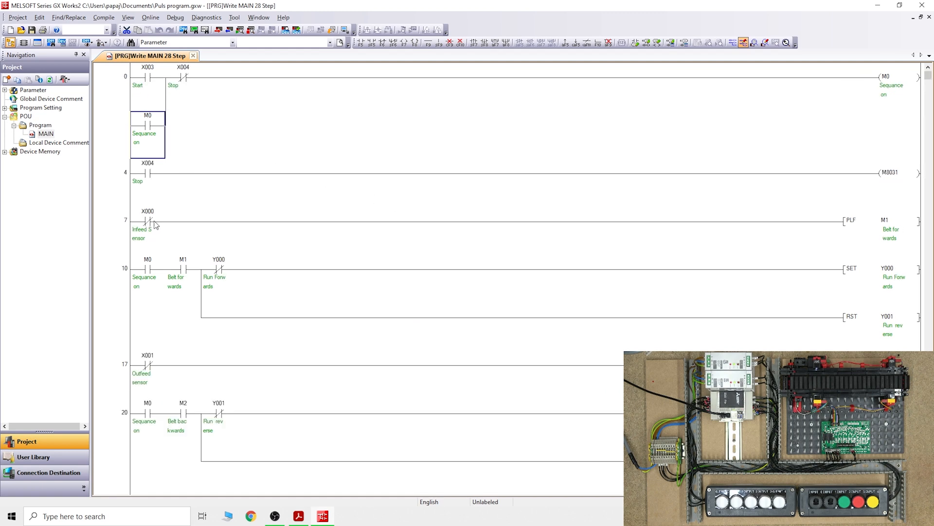
pyautogui.moveTo(394, 432)
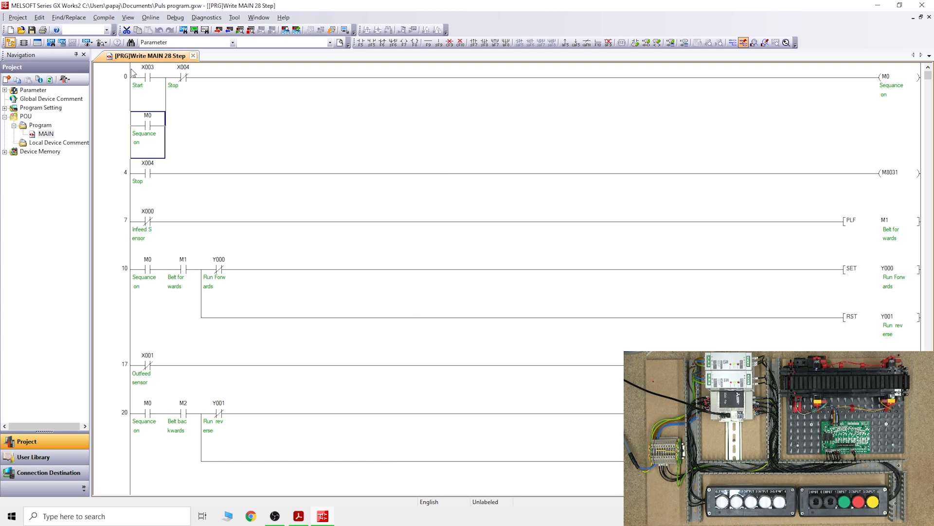
pyautogui.moveTo(212, 81)
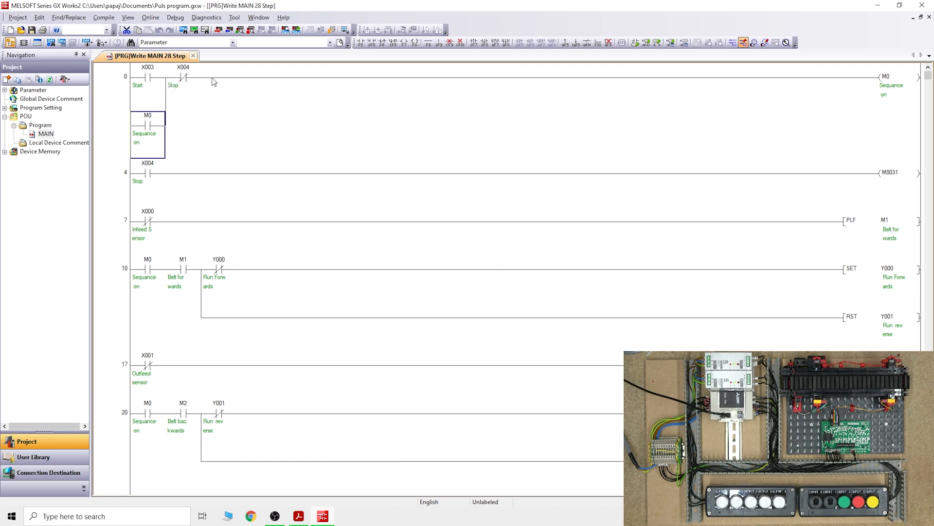
pyautogui.moveTo(287, 81)
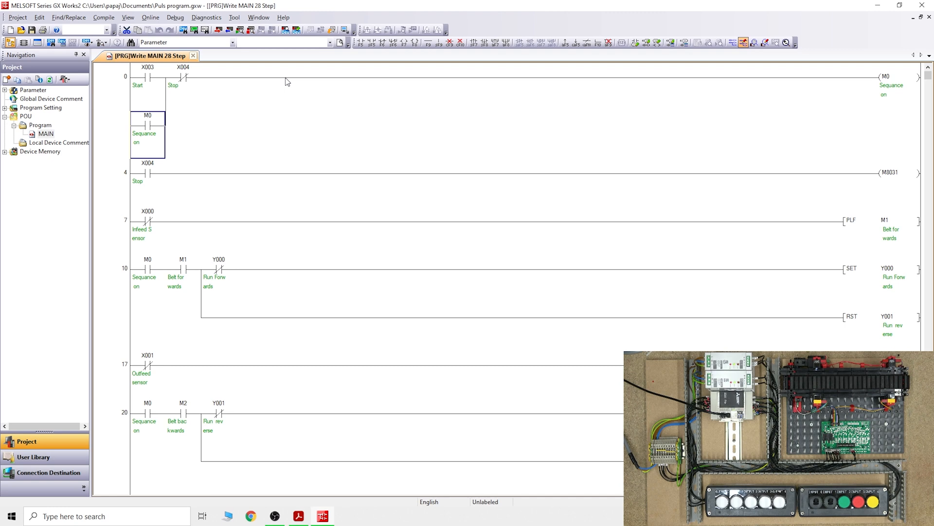
pyautogui.moveTo(154, 75)
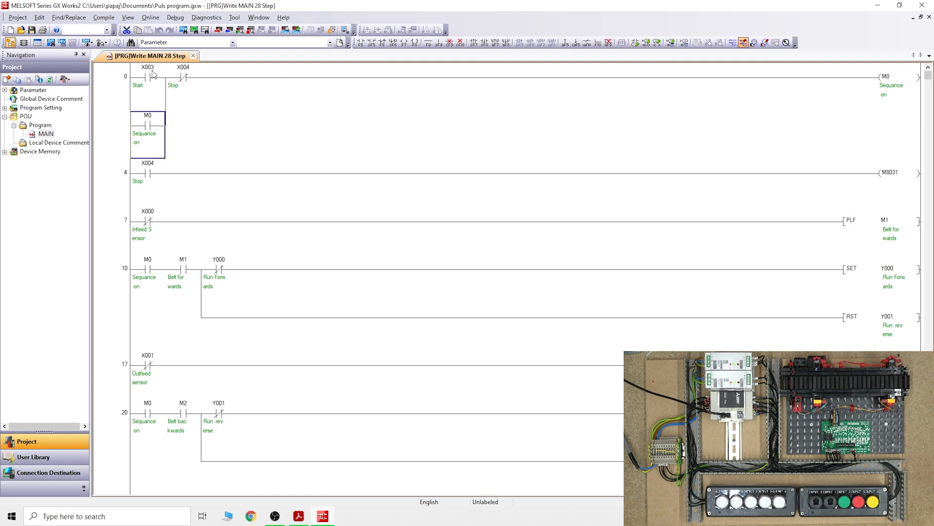
pyautogui.moveTo(356, 118)
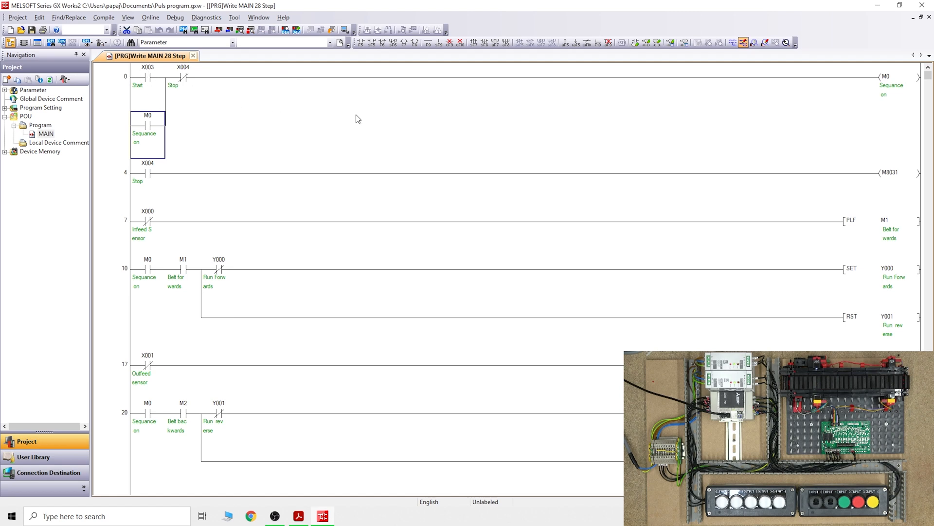